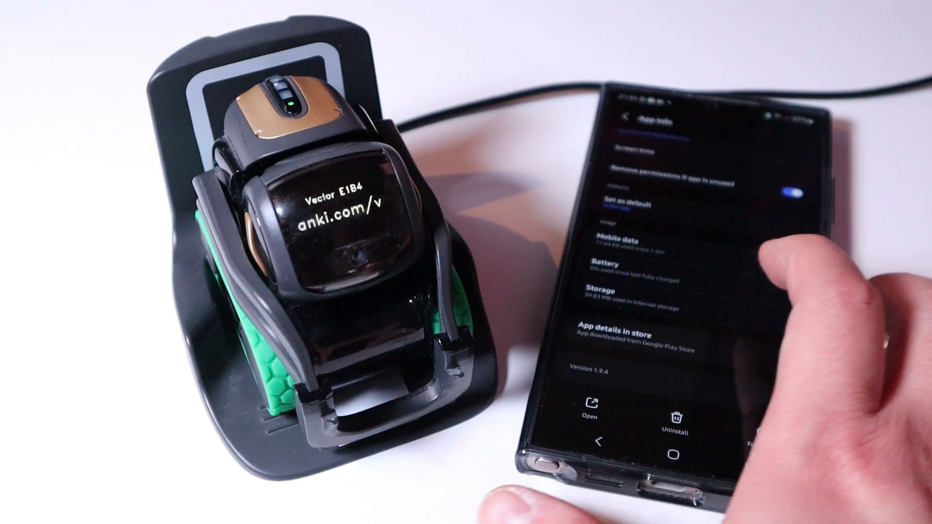
- Open the Vector app's storage details in Android Settings to clear its data
{"action": "left_click", "coordinate": [606, 304]}
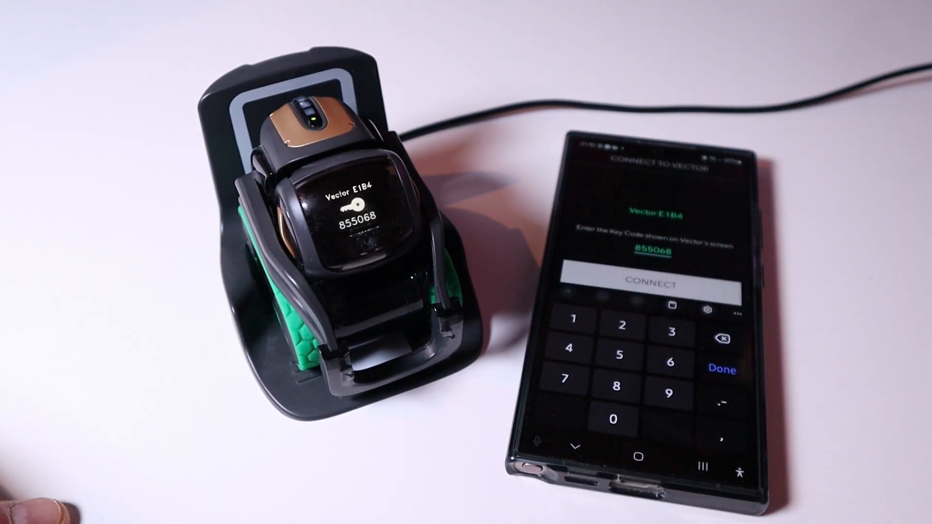
{"action": "left_click", "coordinate": [652, 284]}
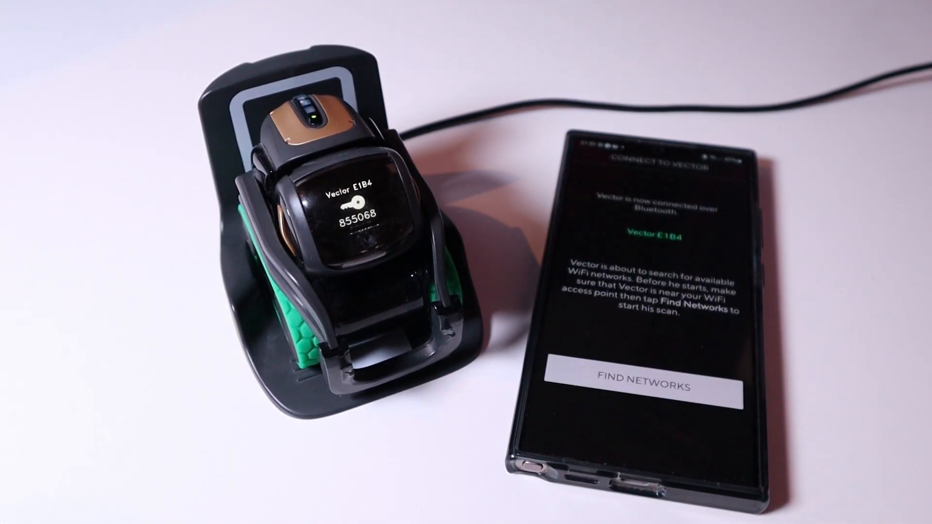